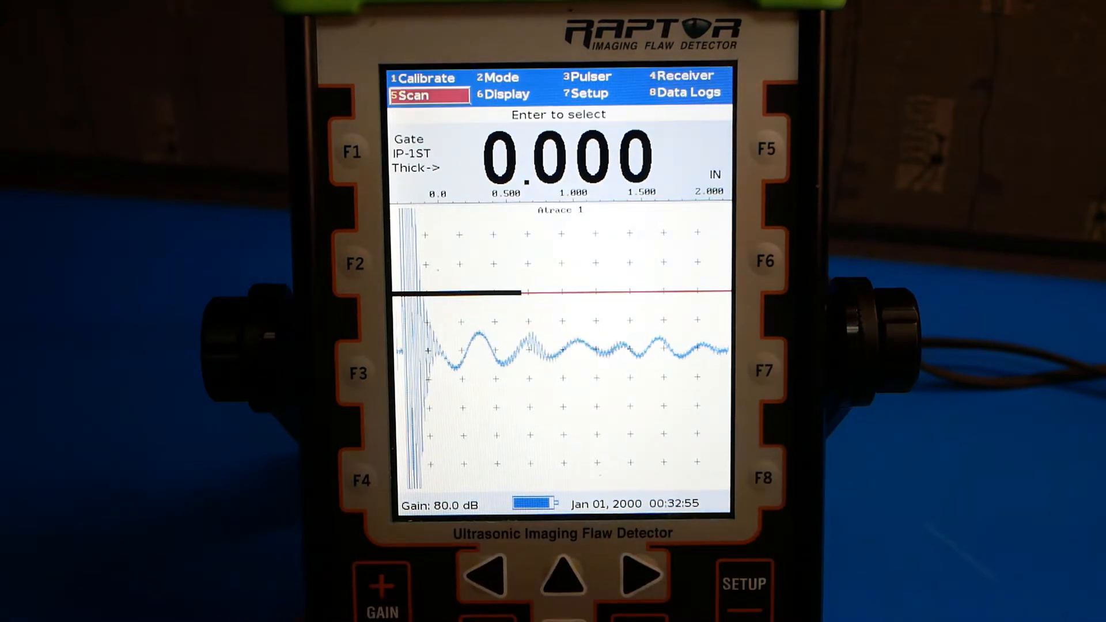
# Enter the Calibrate submenu from the Raptor main menu.
pyautogui.click(743, 584)
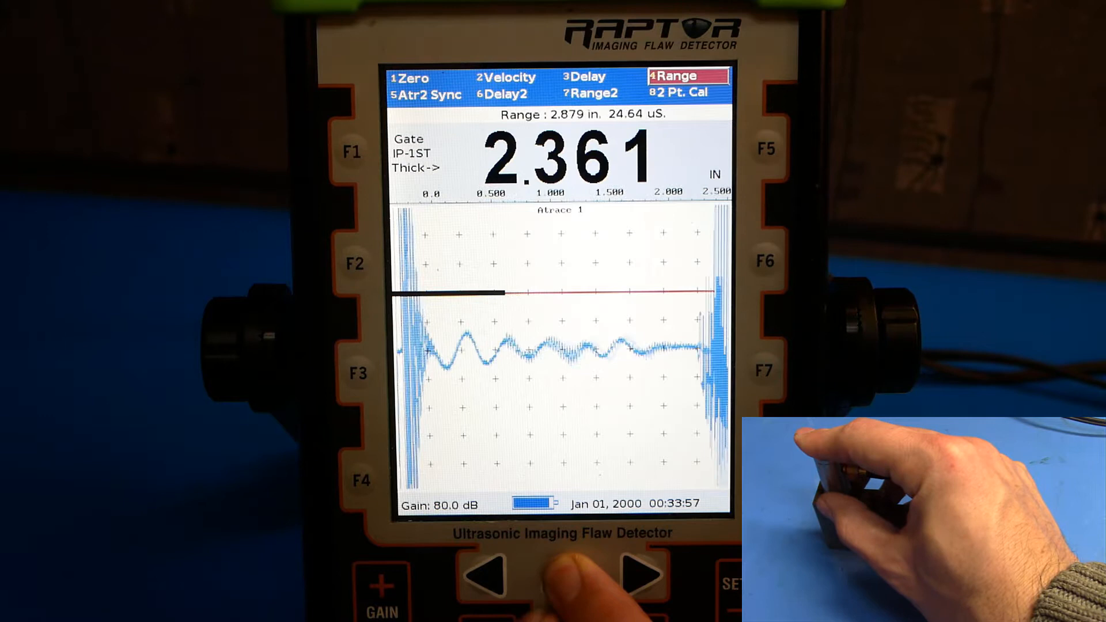
# Raise the A-scan range from about 2.9 in to about 3.4 in.
pyautogui.click(561, 578)
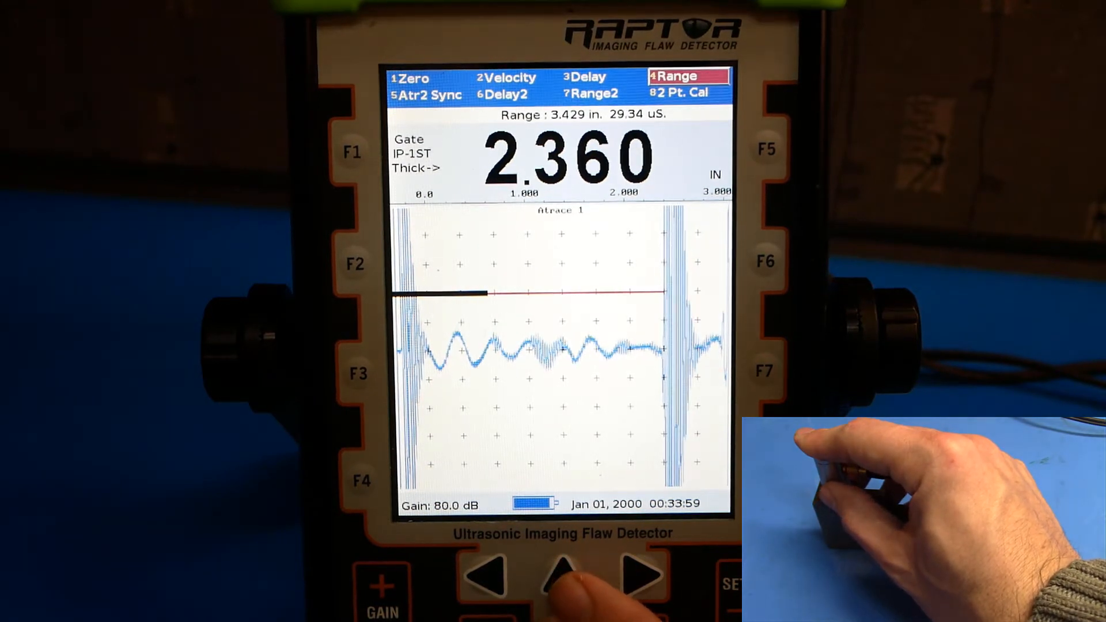
pyautogui.click(560, 573)
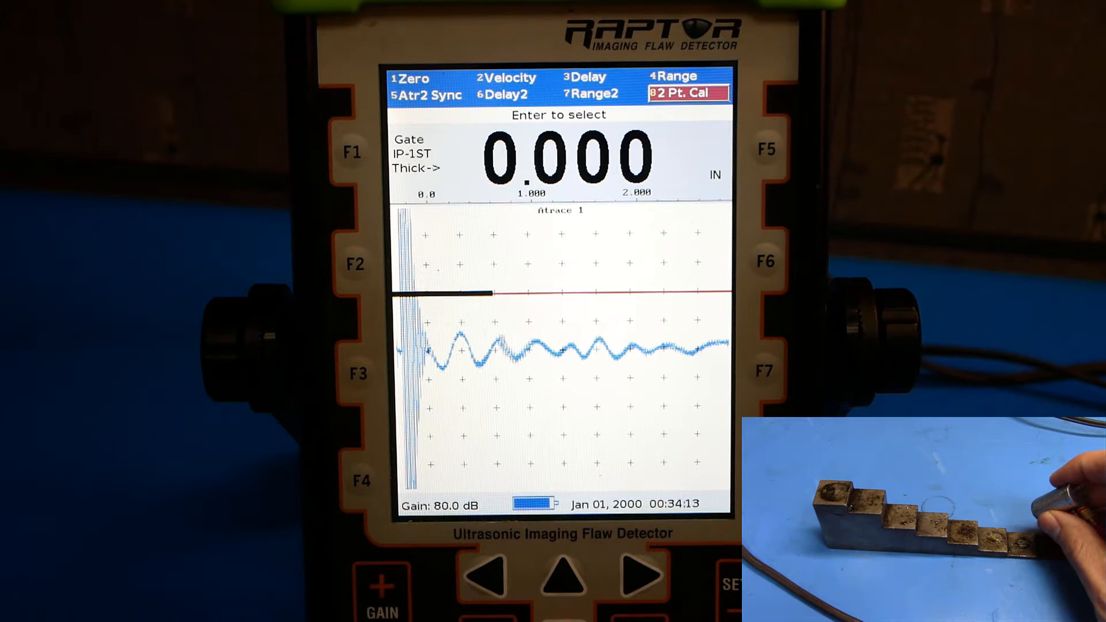
# Begin 2 Pt. Cal, set the IP block, and key in the actual low thickness.
pyautogui.click(689, 92)
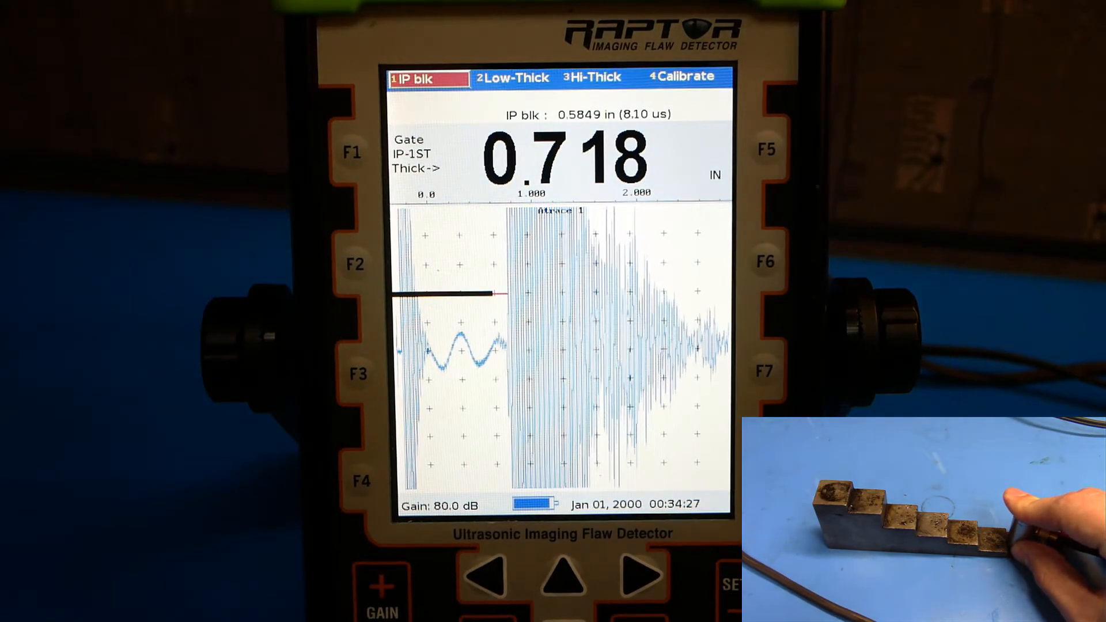
pyautogui.click(513, 76)
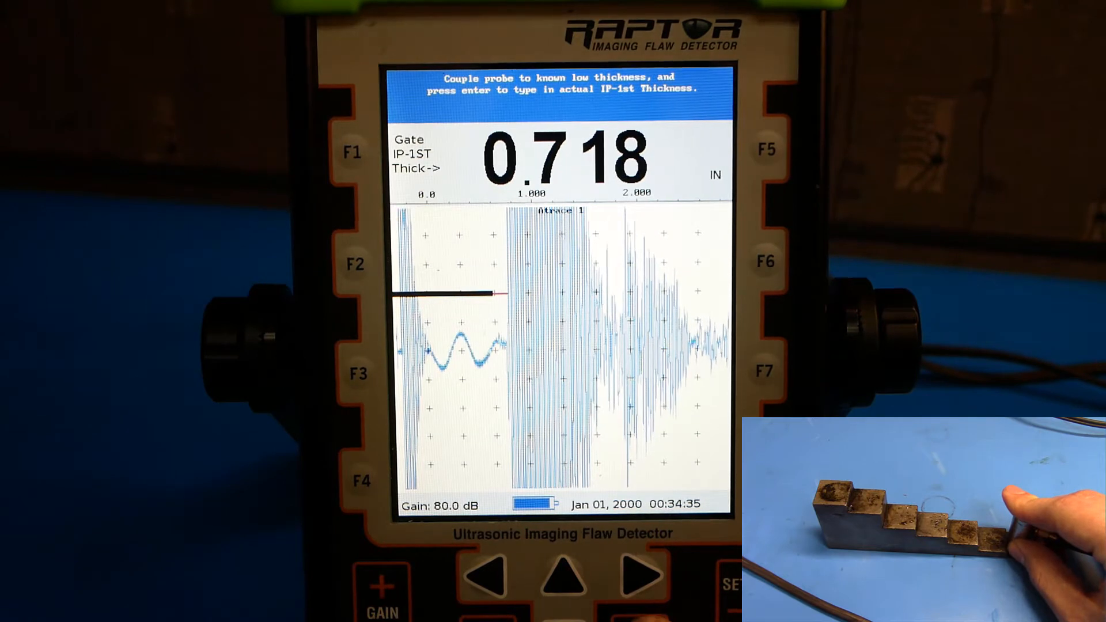
pyautogui.press('enter')
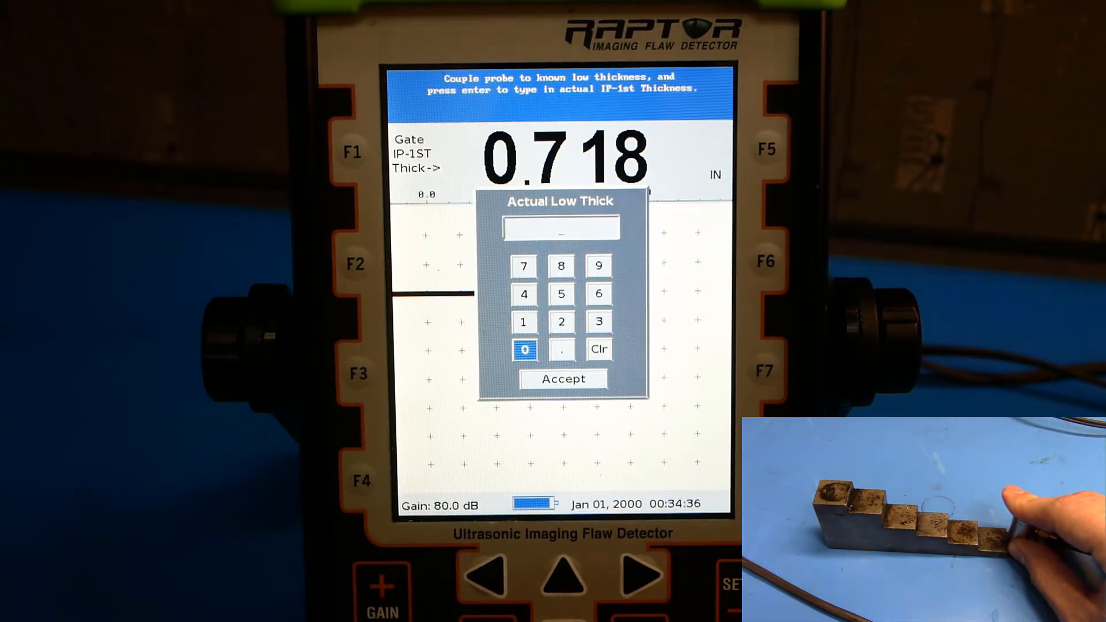
pyautogui.click(561, 349)
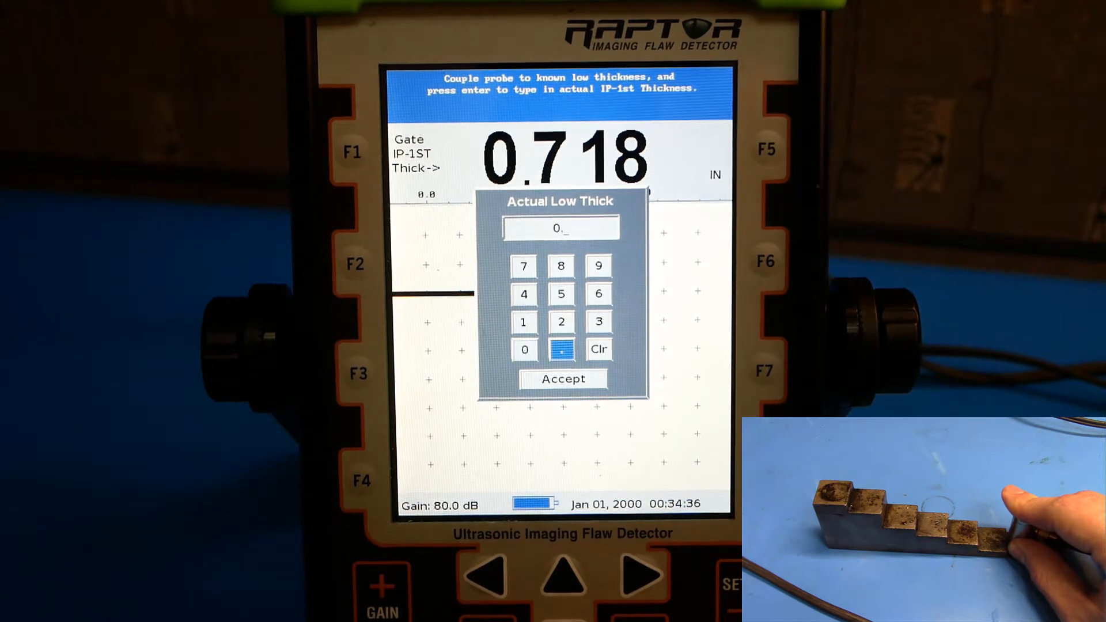
pyautogui.click(523, 322)
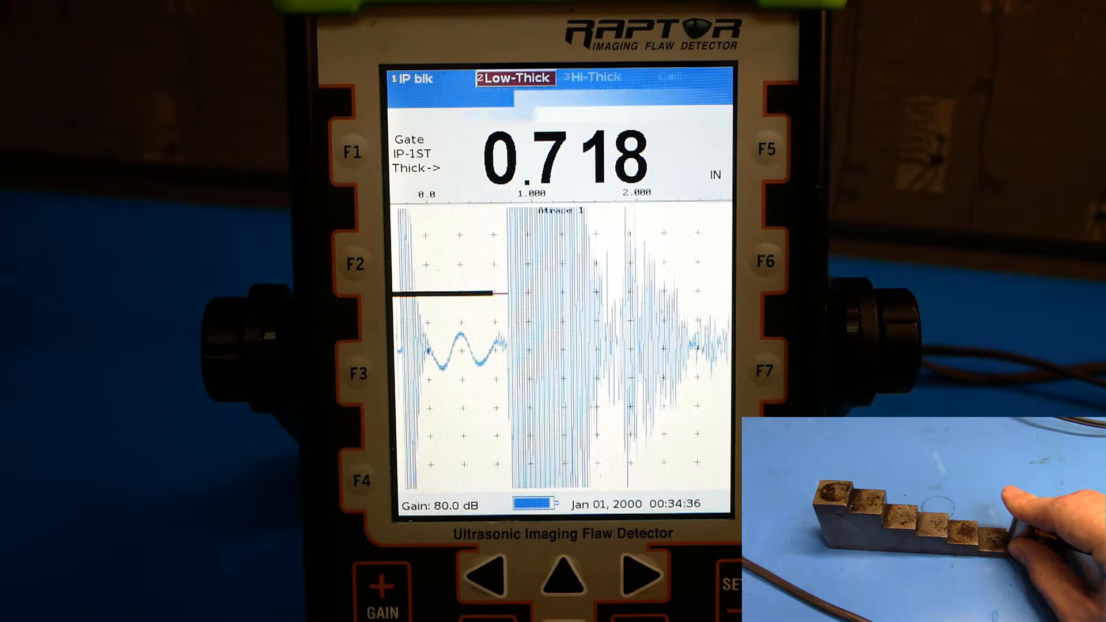
# Accept the low thickness and enter 1.75 in as the actual high thickness.
pyautogui.press('right')
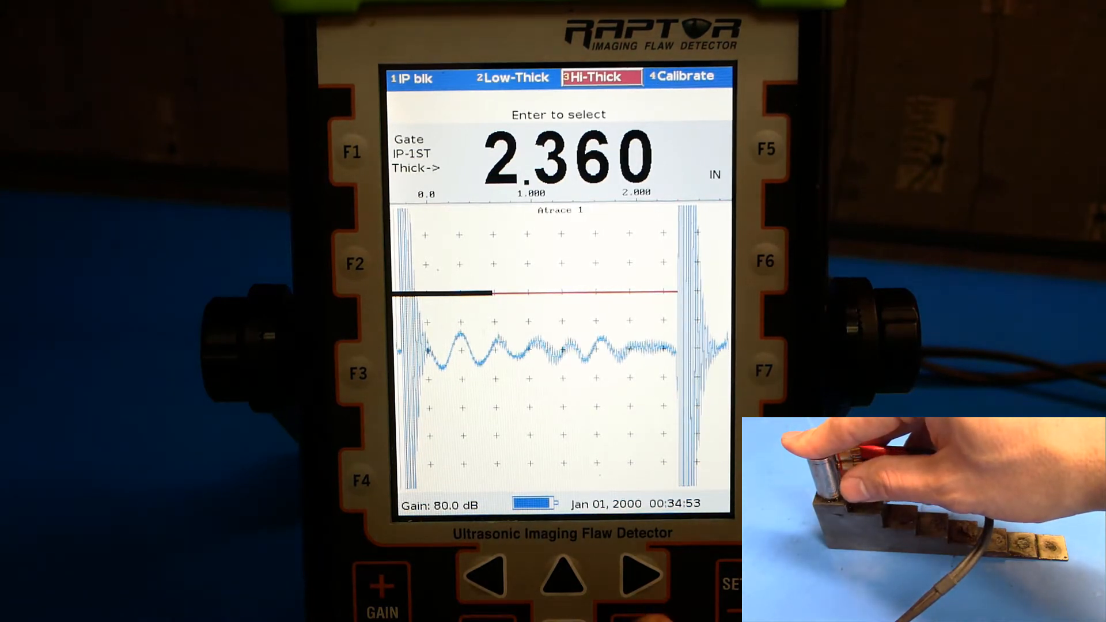
pyautogui.click(593, 76)
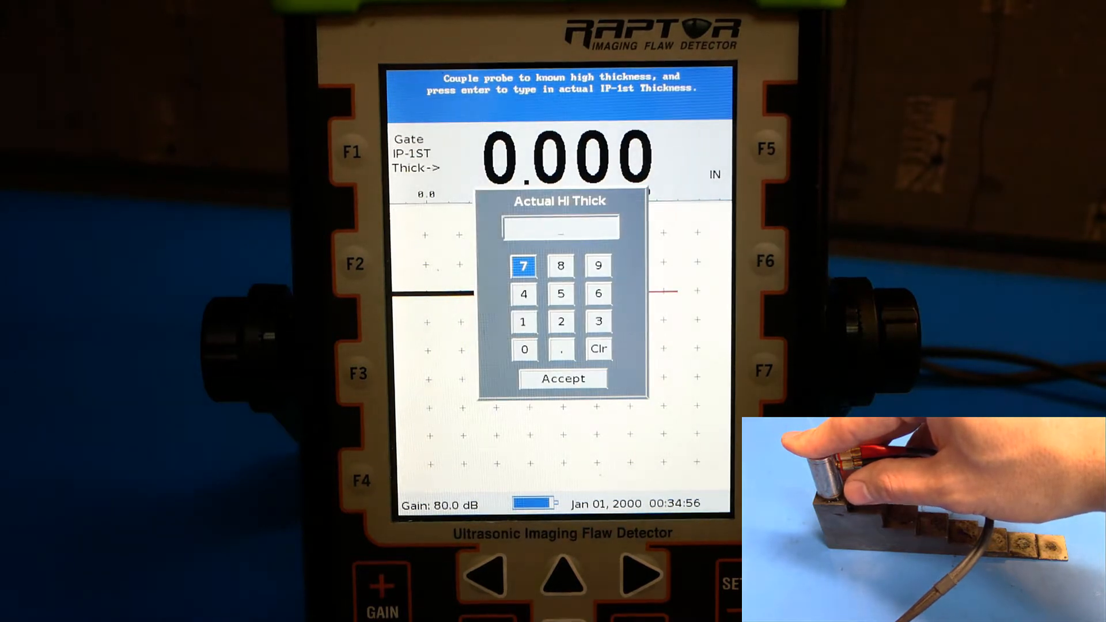
pyautogui.click(523, 321)
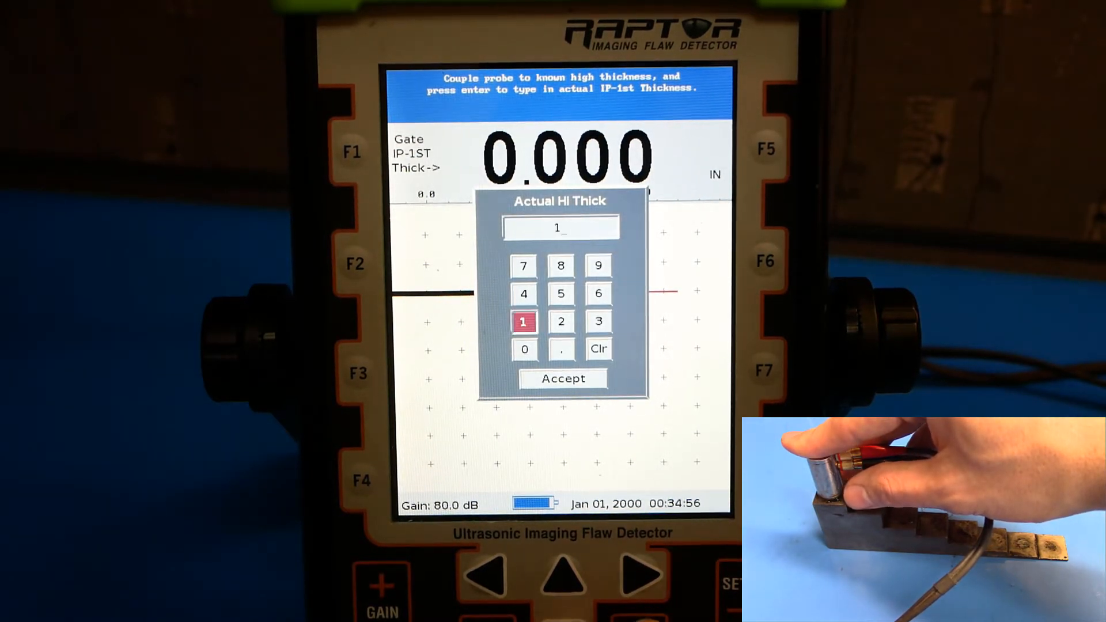
pyautogui.click(561, 349)
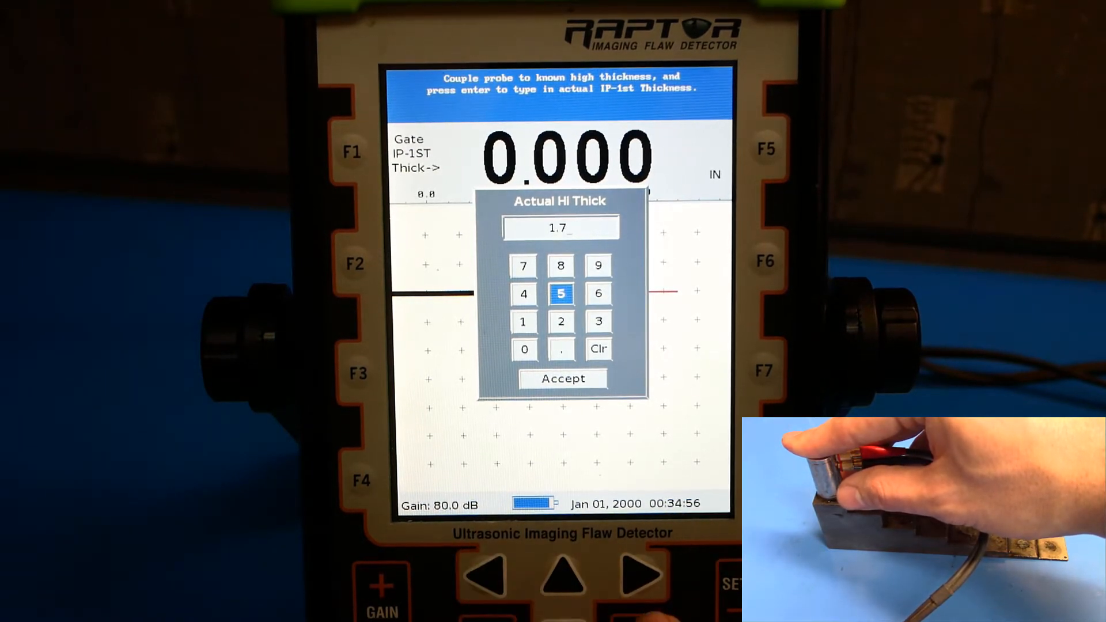
pyautogui.click(561, 294)
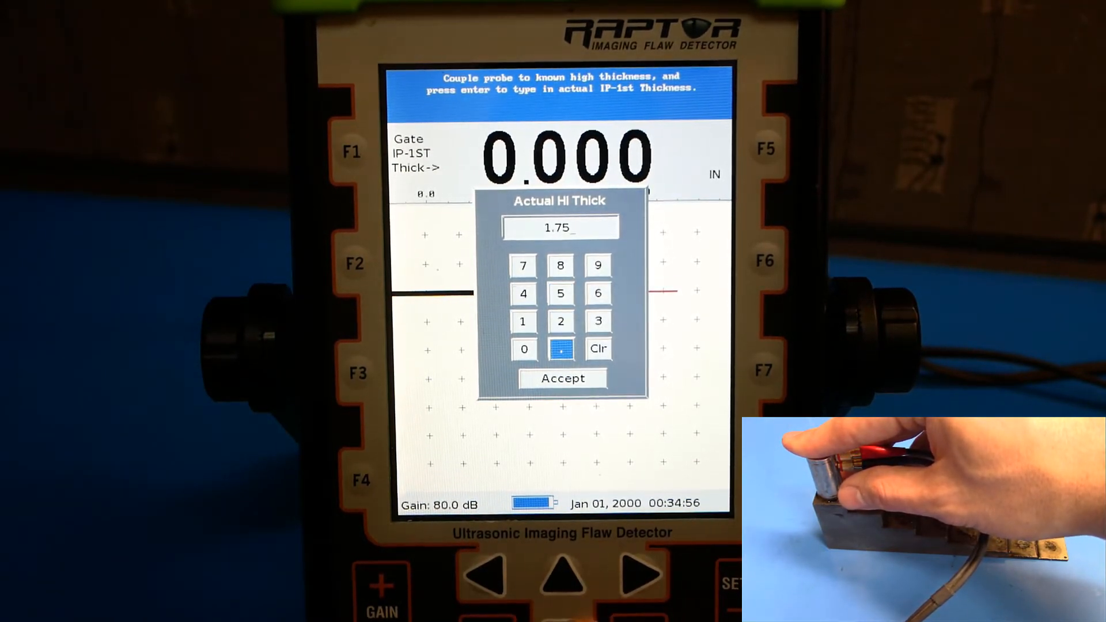
pyautogui.click(561, 378)
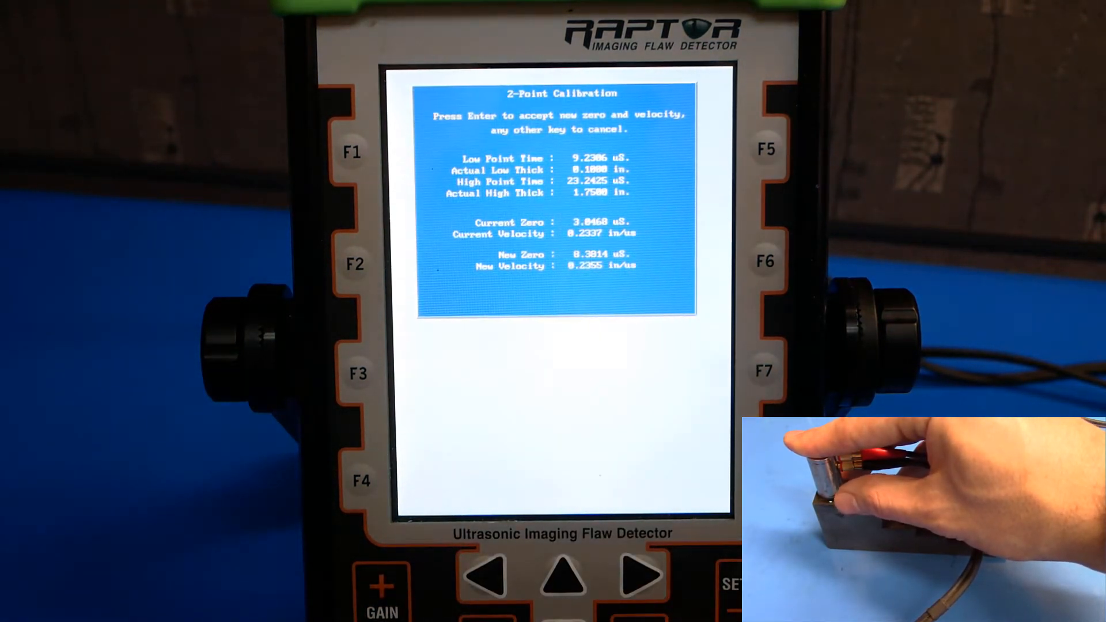
# Accept the new zero 0.3914 µs and velocity 0.2355 in/µs from the calibration summary.
pyautogui.press('enter')
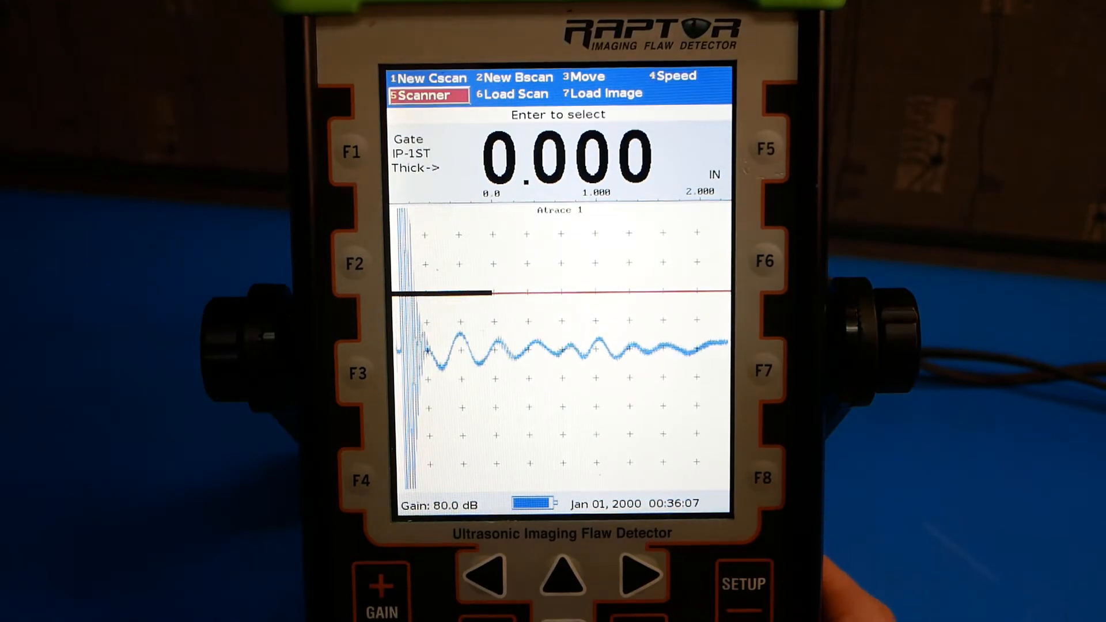
# Select the AEHS-03 Armadillo Hand Scanner from the scanner list.
pyautogui.click(423, 95)
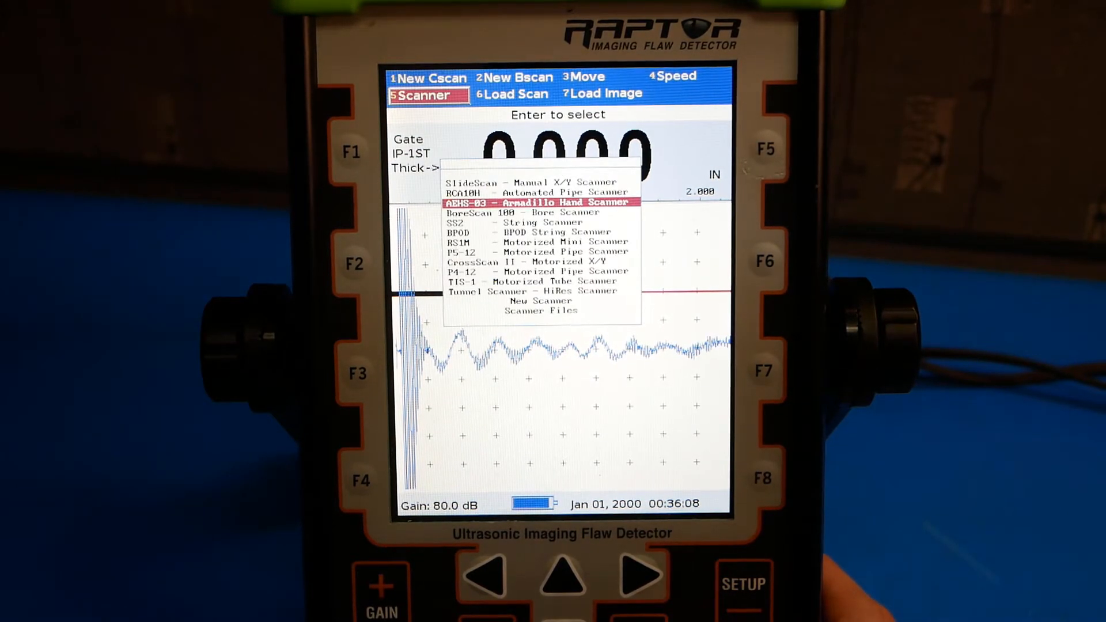
pyautogui.press('up')
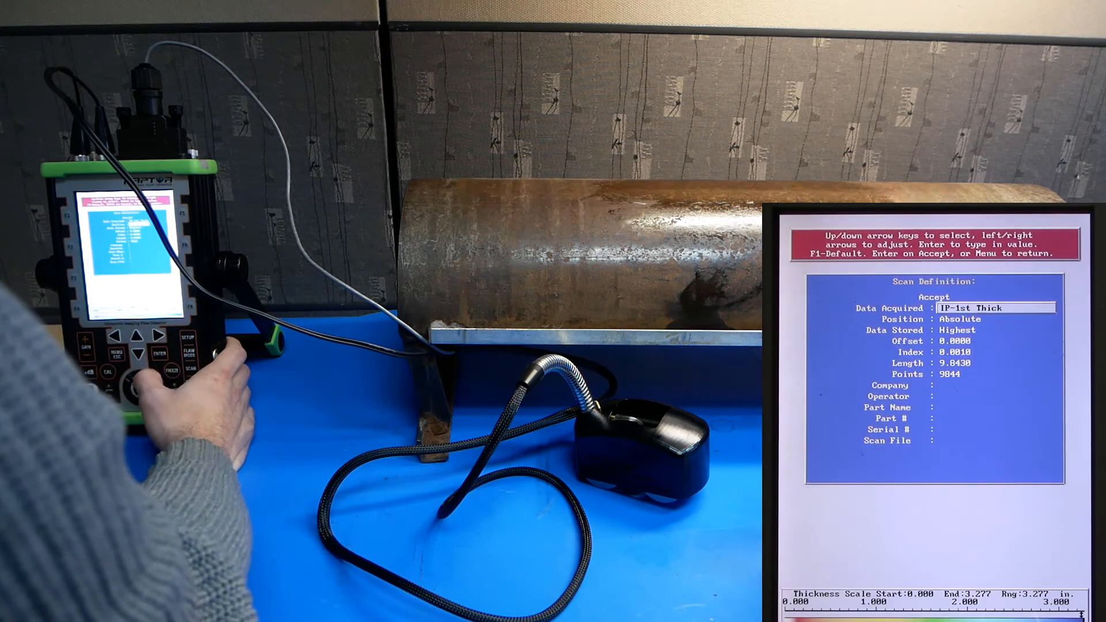
# Step through Data Acquired, Data Stored and Offset to verify the scan definition values.
pyautogui.press('down')
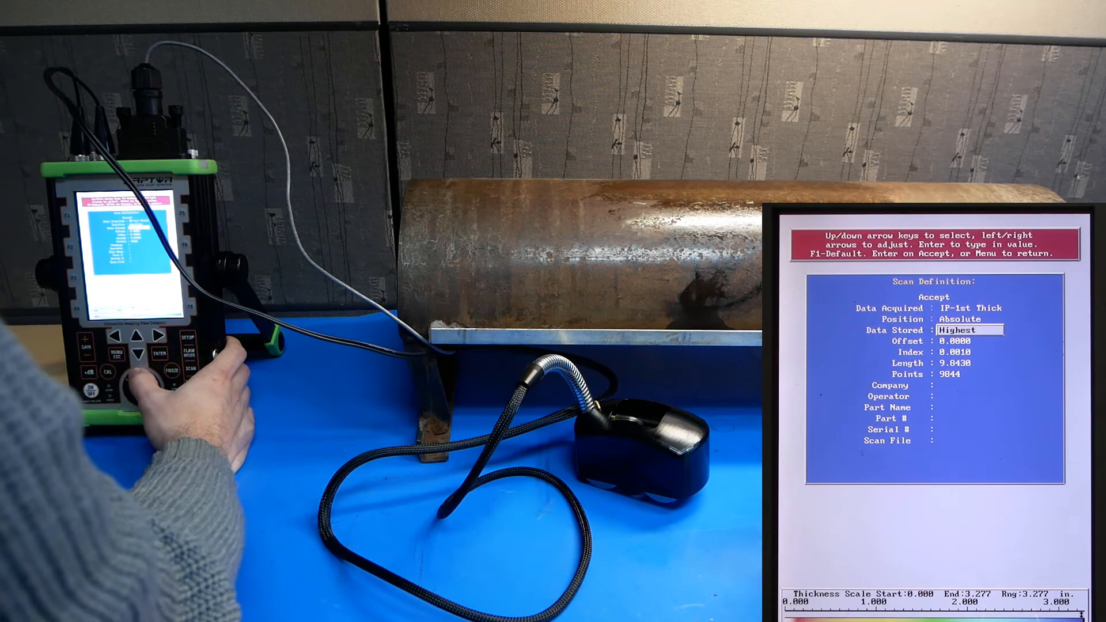
pyautogui.press('Down')
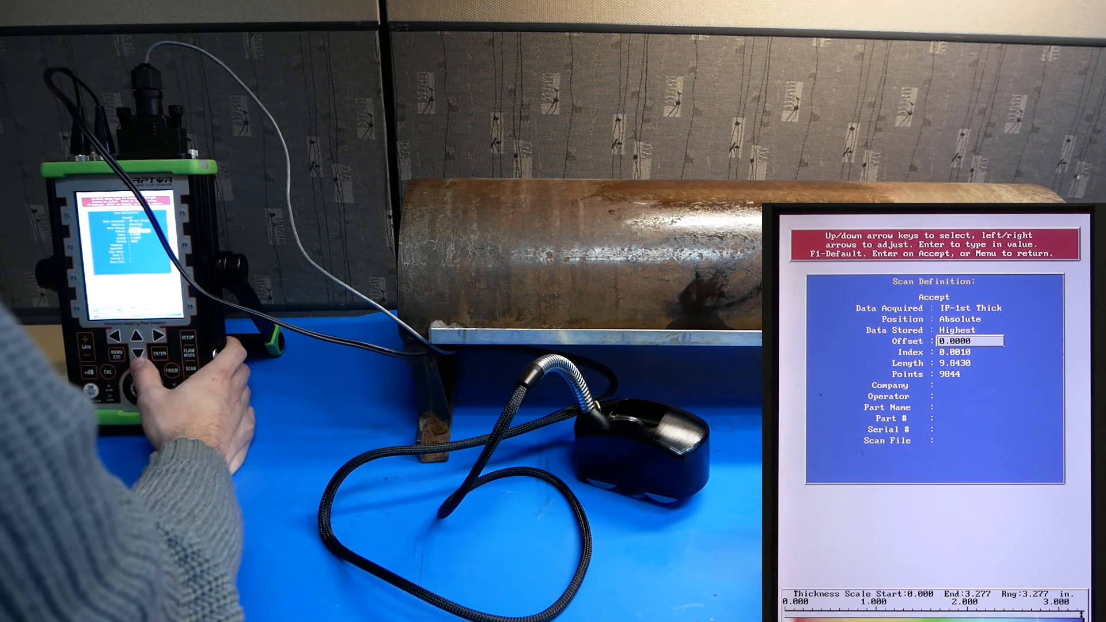
pyautogui.press('Down')
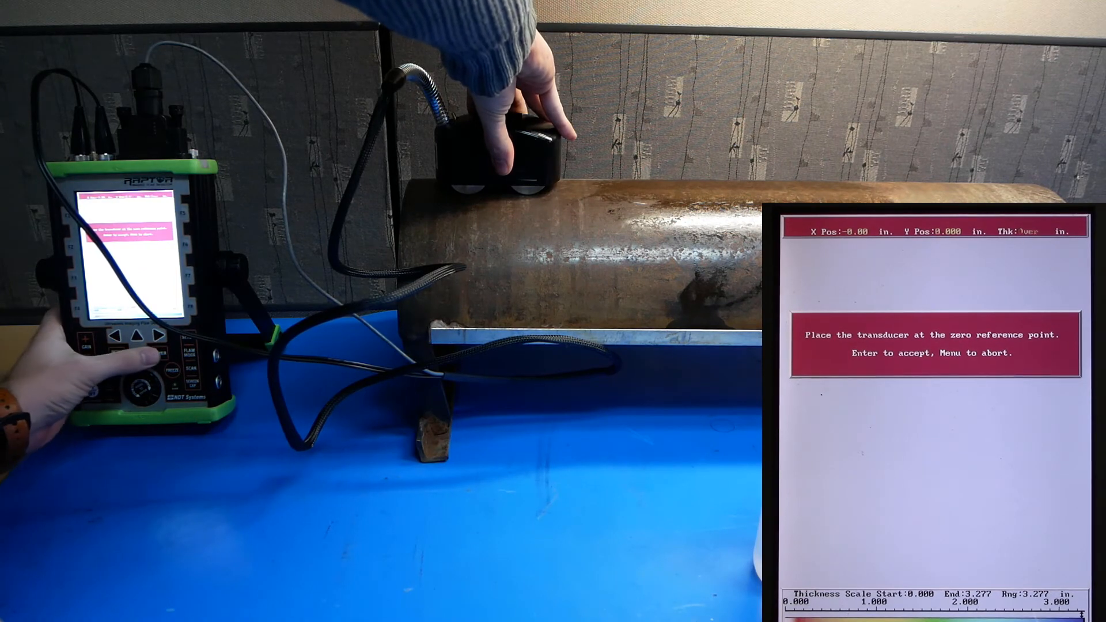
# Accept the scanner's current position on the pipe as the zero reference point.
pyautogui.press('enter')
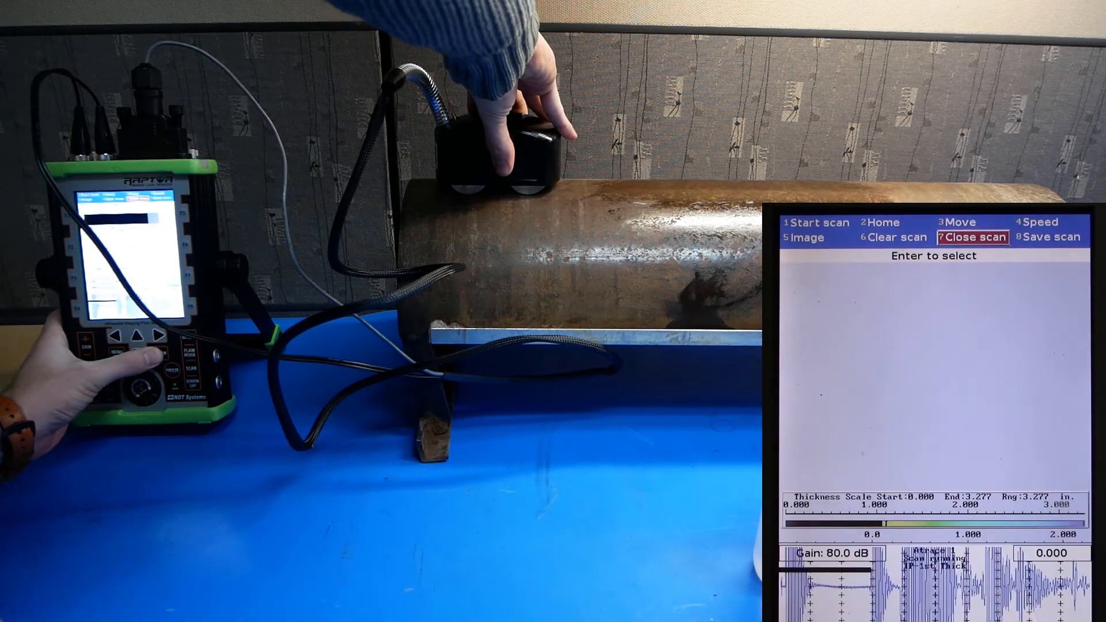